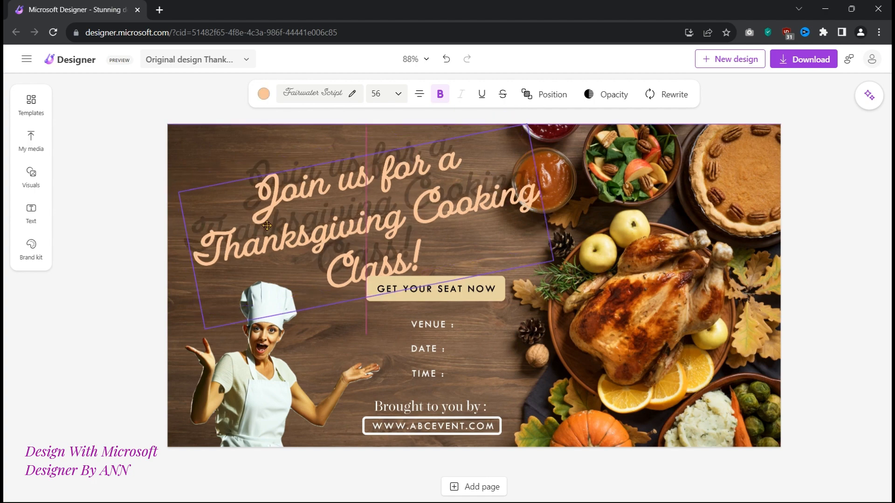
Move the peach Thanksgiving heading toward the upper left of the flyer
left_click_drag(267, 225, 425, 228)
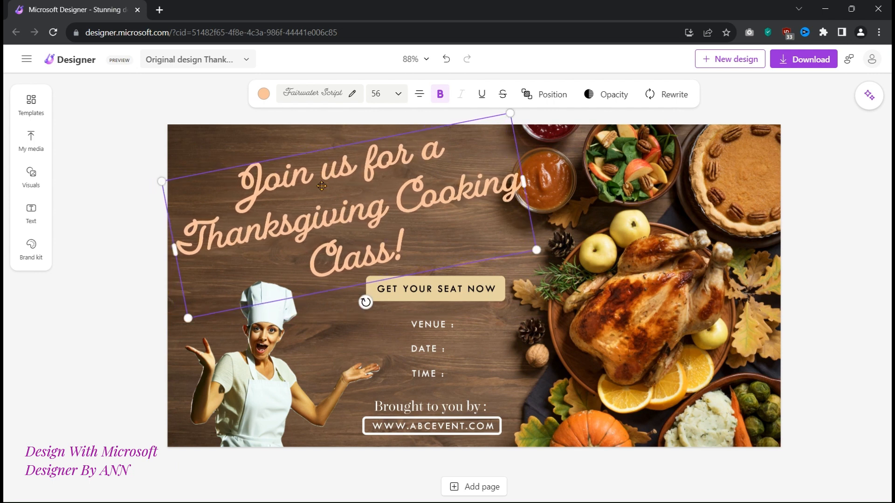
mouse_move(339, 184)
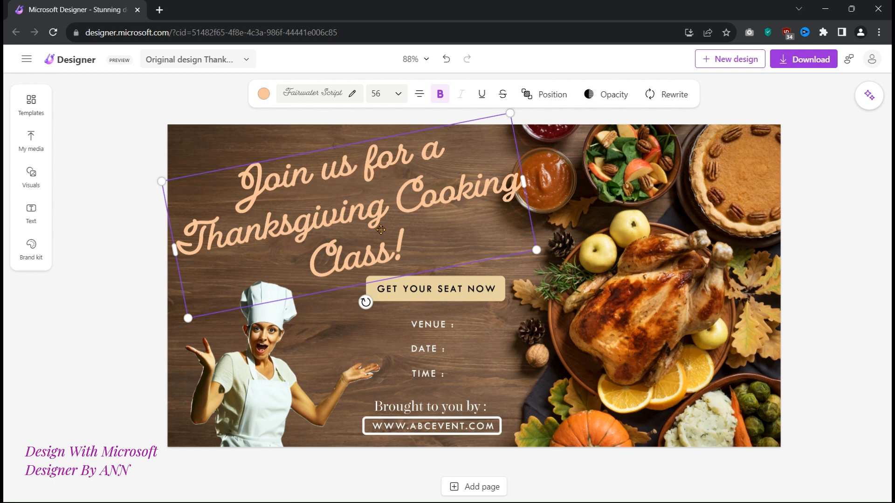
mouse_move(392, 209)
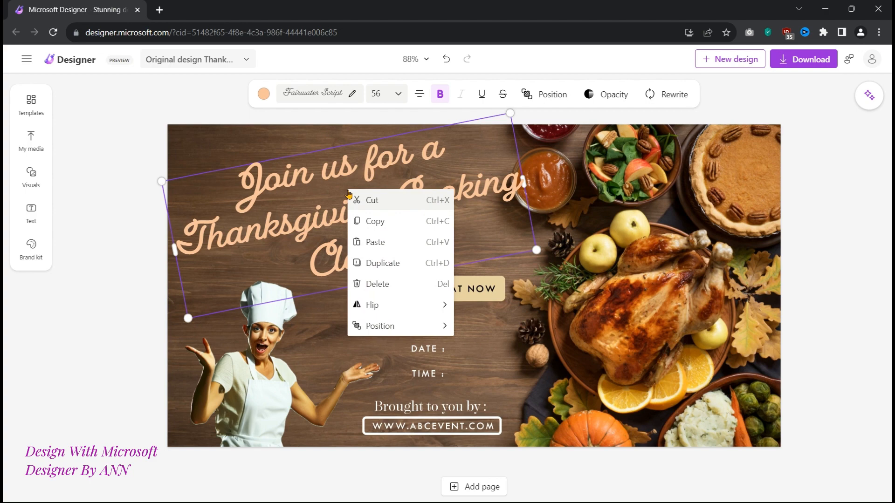
Duplicate the Thanksgiving heading and recolor the copy black
left_click(383, 263)
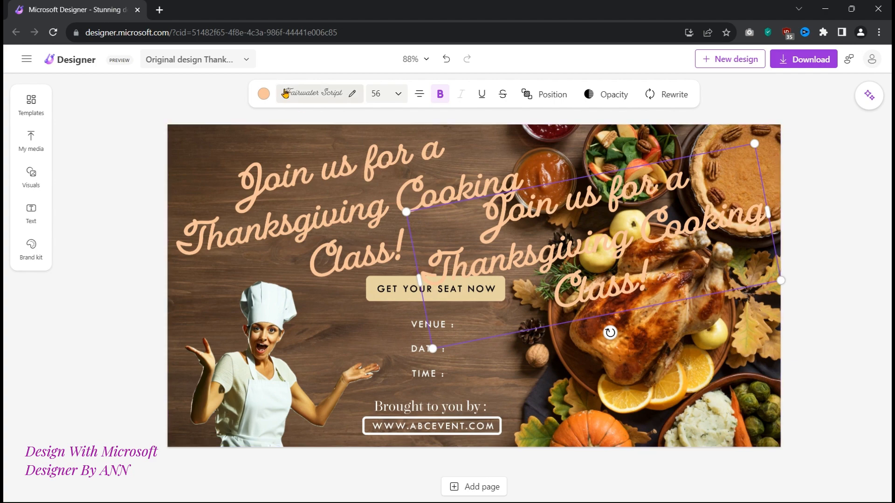
left_click(263, 93)
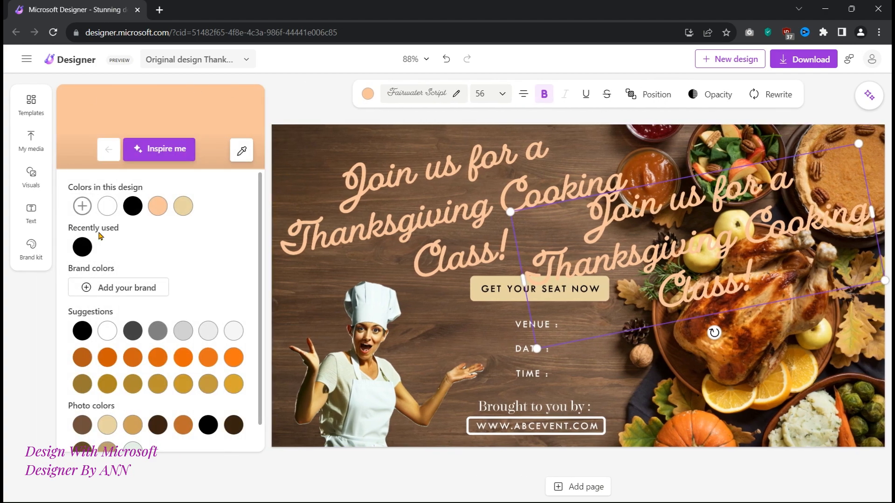
left_click(132, 205)
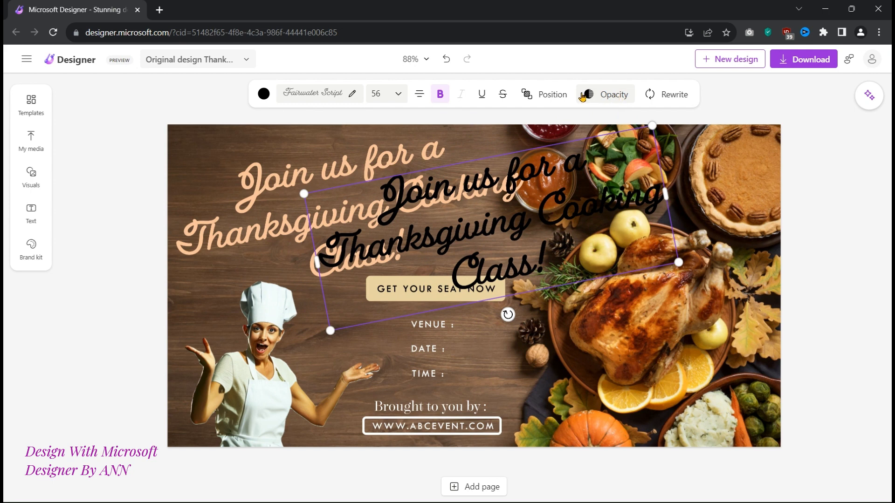
Lower the black heading copy's opacity to about 38%
left_click(614, 94)
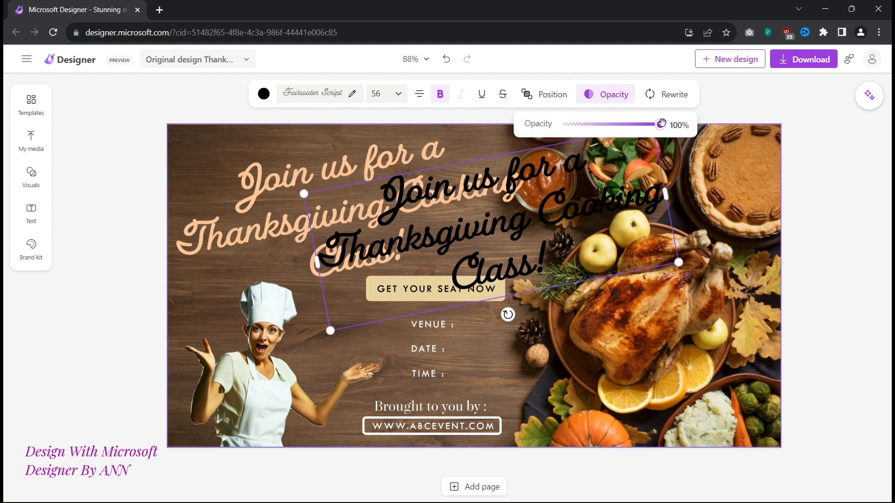
left_click_drag(659, 124, 616, 124)
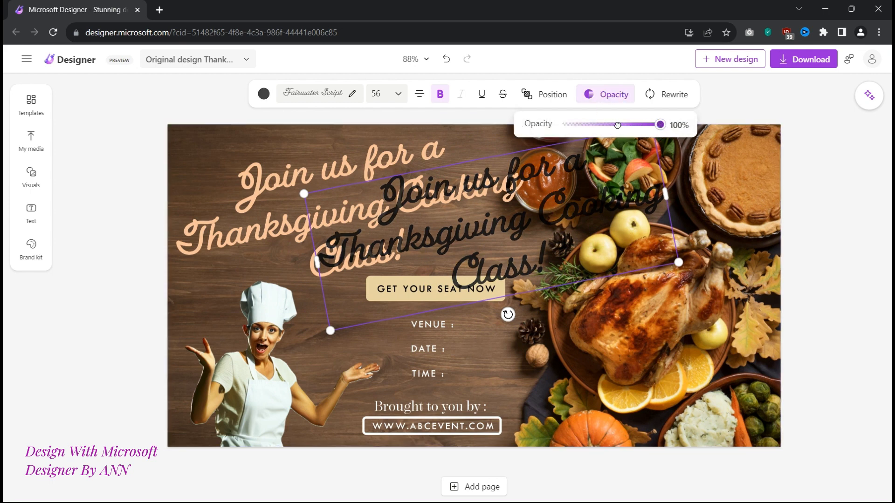
left_click_drag(659, 124, 599, 124)
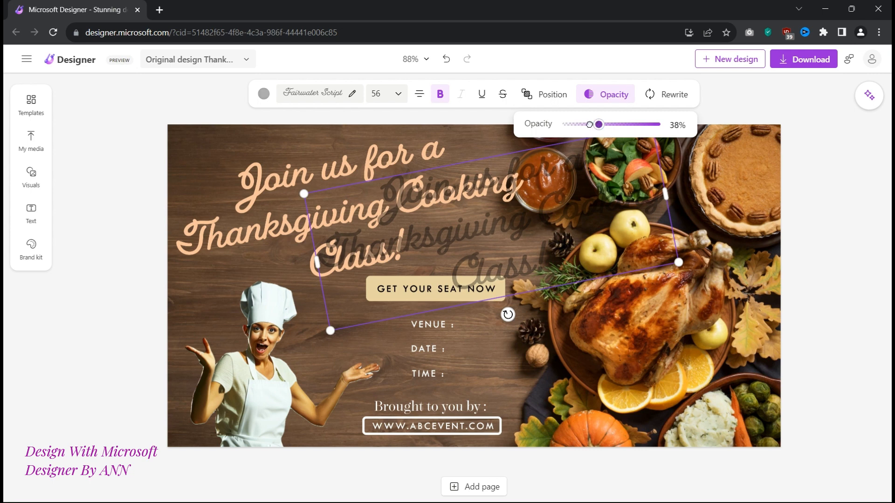
left_click_drag(599, 124, 589, 124)
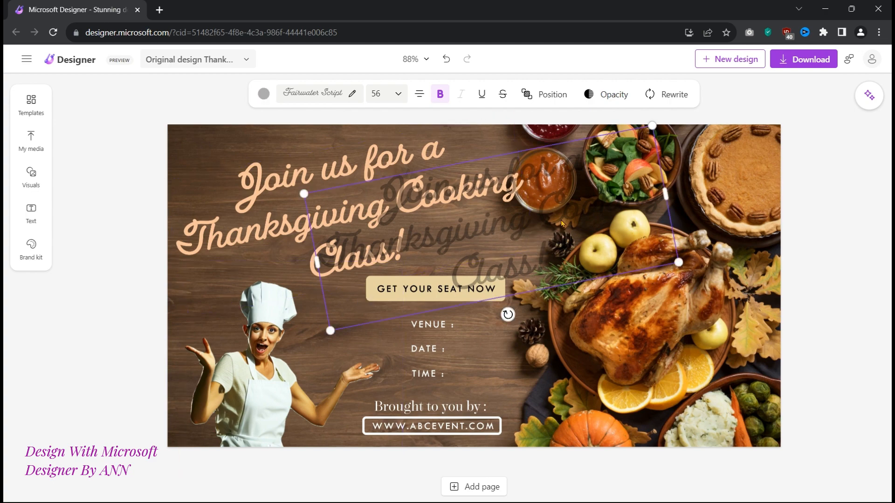
Drag the translucent black copy onto the original peach heading so they overlap
left_click_drag(559, 222, 417, 205)
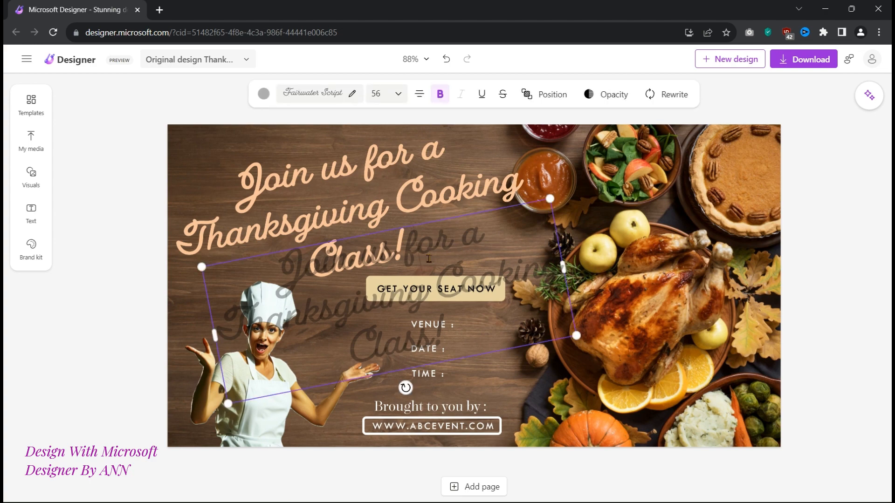
mouse_move(448, 217)
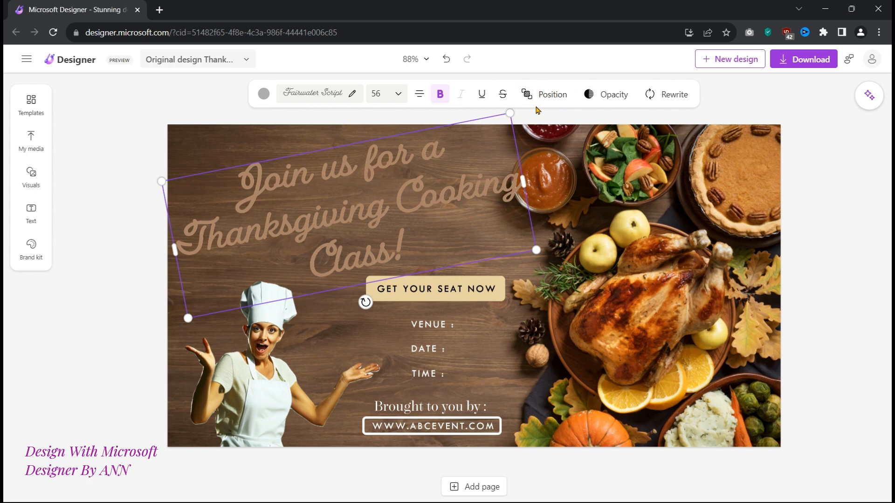
Use Position to send the dark copy behind the peach heading
left_click(550, 94)
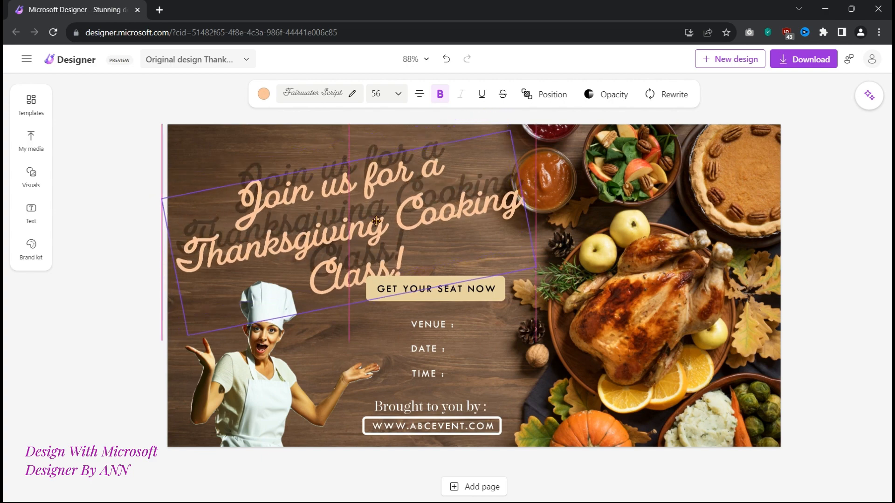
Shift the peach heading lower, then set the dark copy's opacity to 40%
left_click_drag(377, 221, 365, 193)
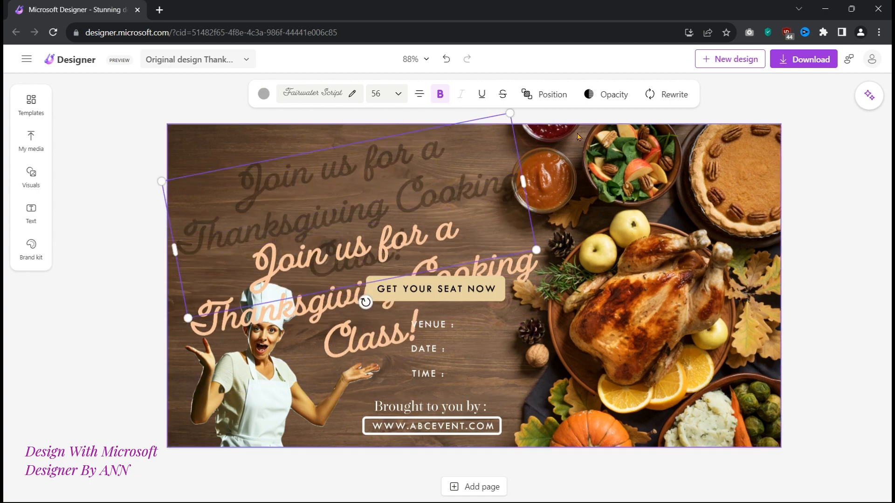
left_click(614, 94)
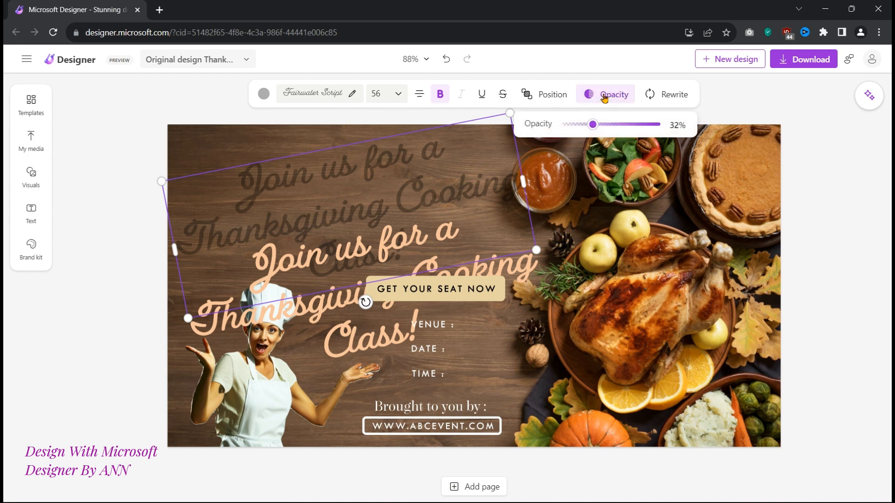
left_click_drag(592, 124, 598, 124)
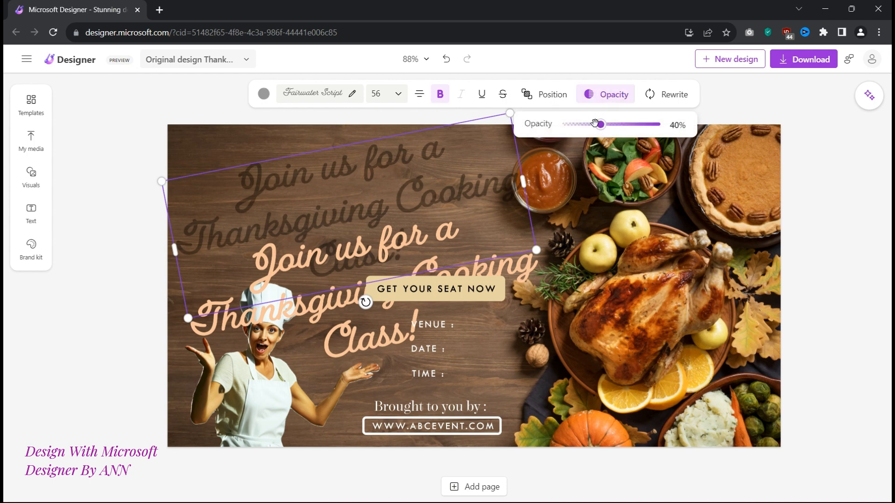